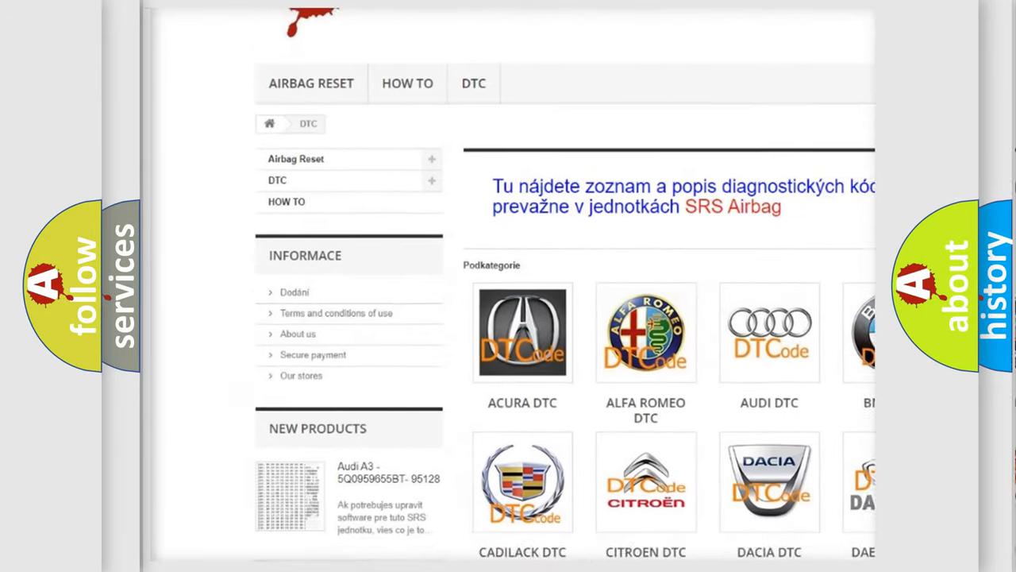
Step: Reveal the U2099 description: PCM detects no Starter signal or faulty voltage during cranking
scroll(down, 3)
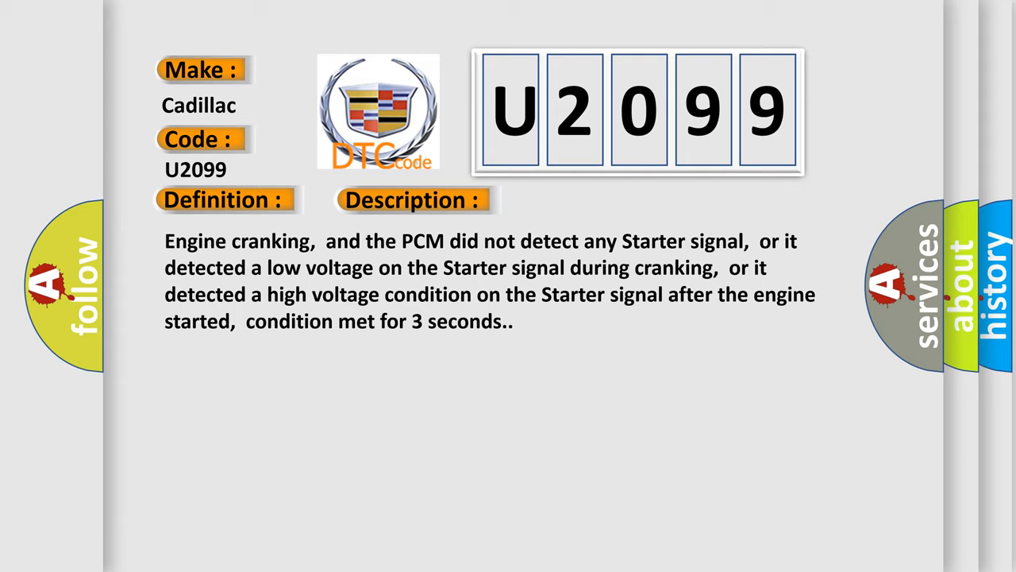
Step: Advance to the causes: open or shorted starter signal circuit, failed starter, or failed PCM
click(582, 199)
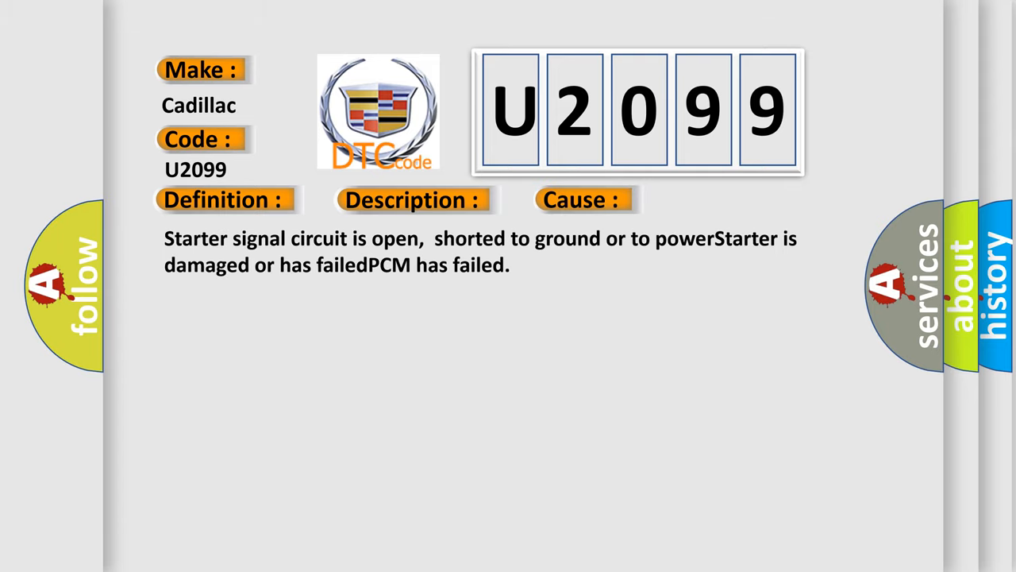